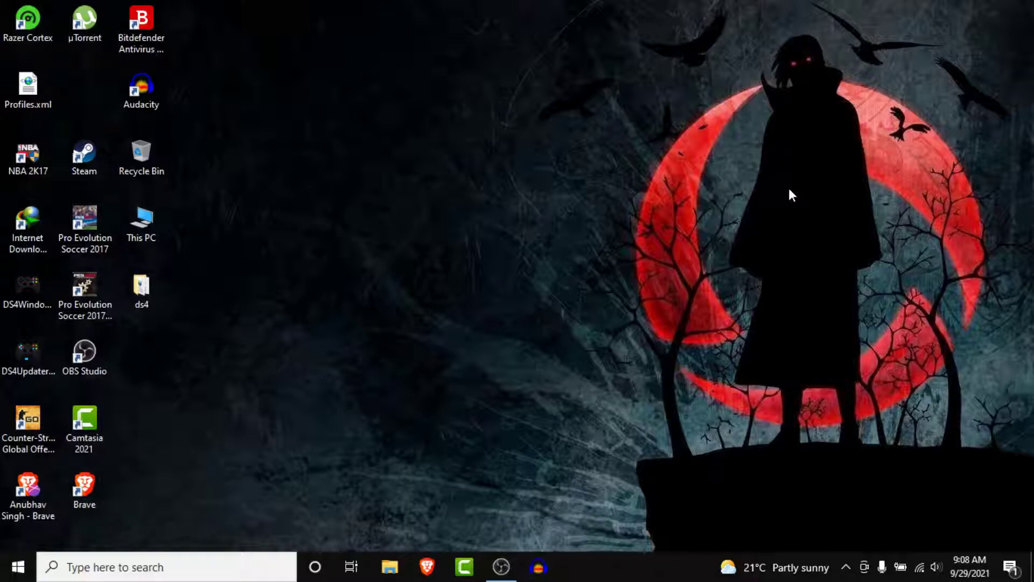
{"action": "mouse_move", "coordinate": [427, 566]}
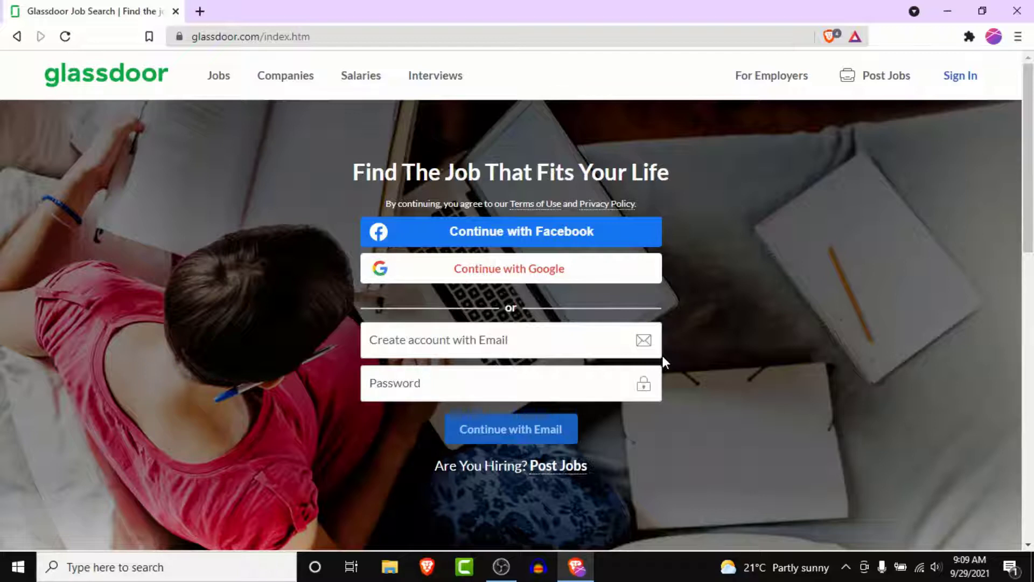
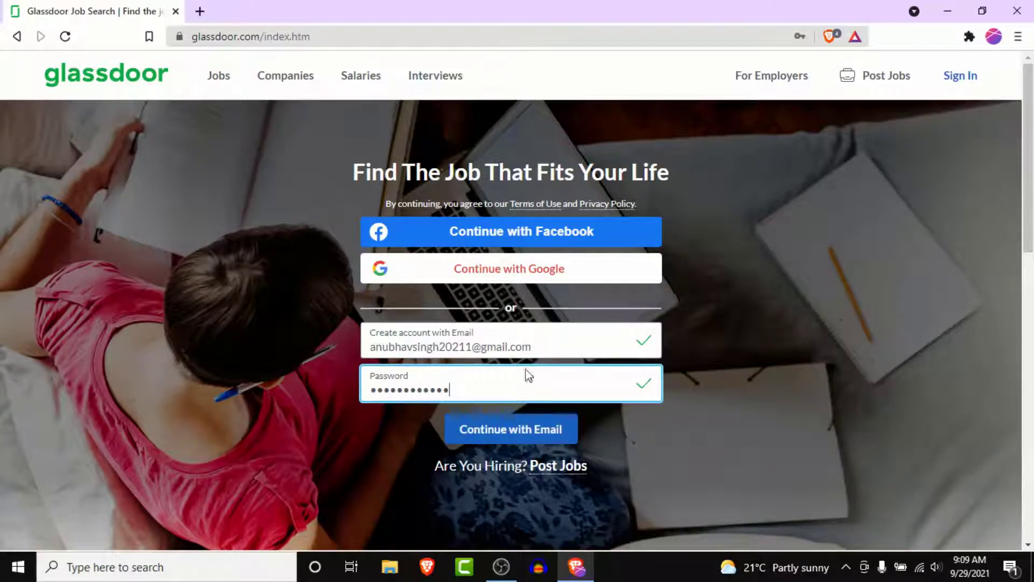
{"action": "left_click", "coordinate": [509, 429]}
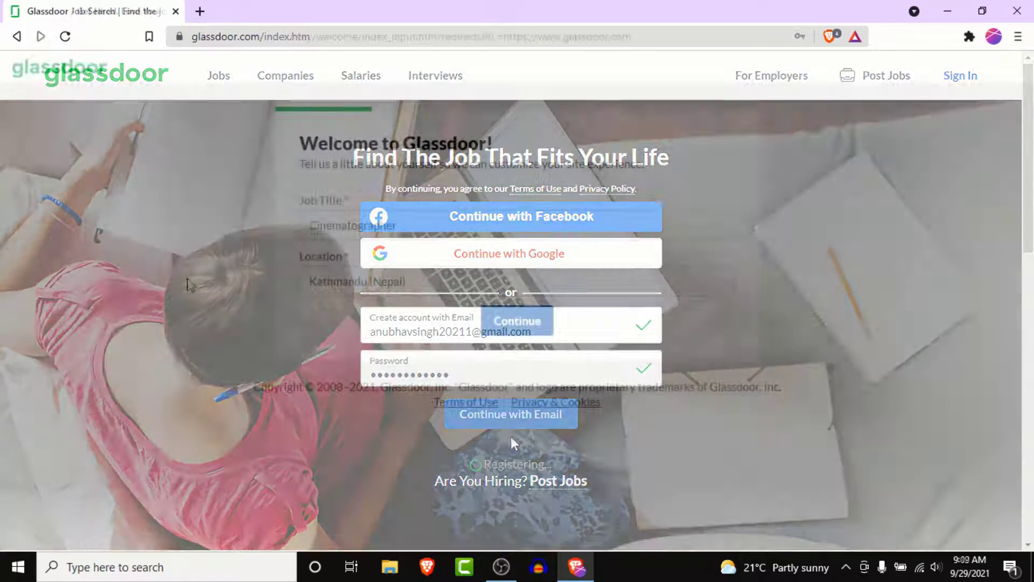
Step: Submit Cinematographer in Kathmandu (Nepal) and a 12000 NPR monthly salary, reaching the member home page
{"action": "left_click", "coordinate": [509, 414]}
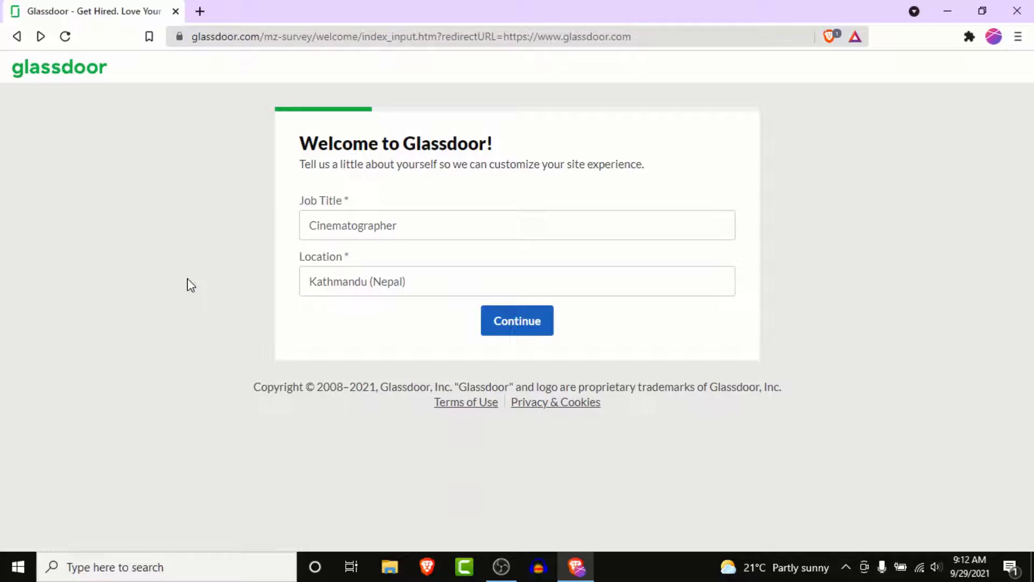
{"action": "left_click", "coordinate": [516, 321]}
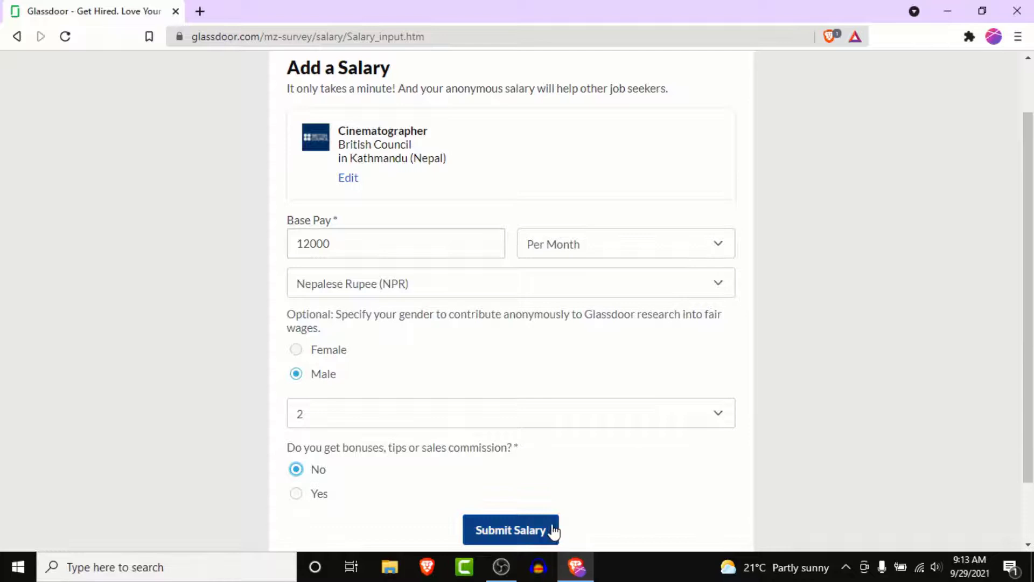
{"action": "left_click", "coordinate": [511, 530]}
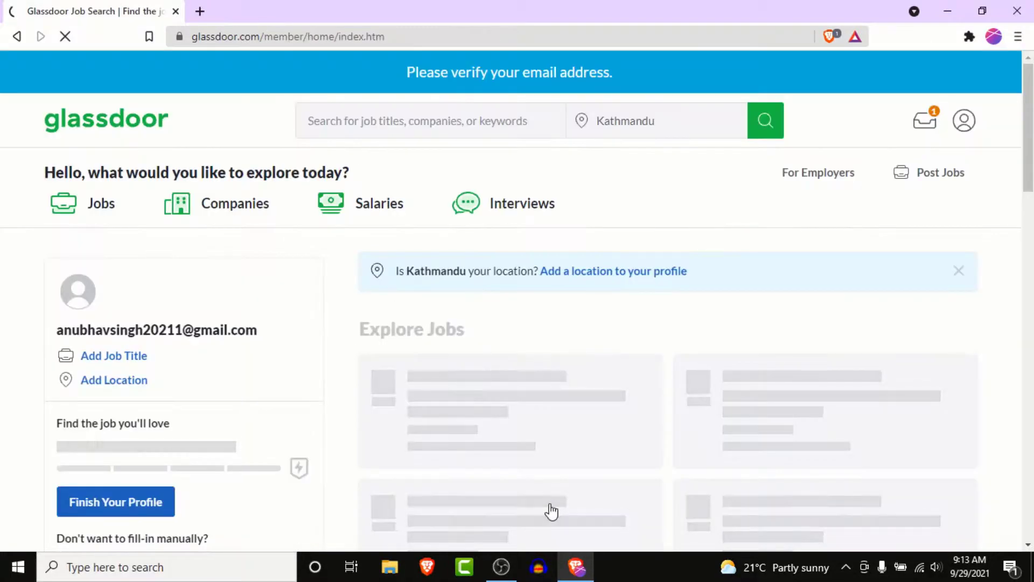